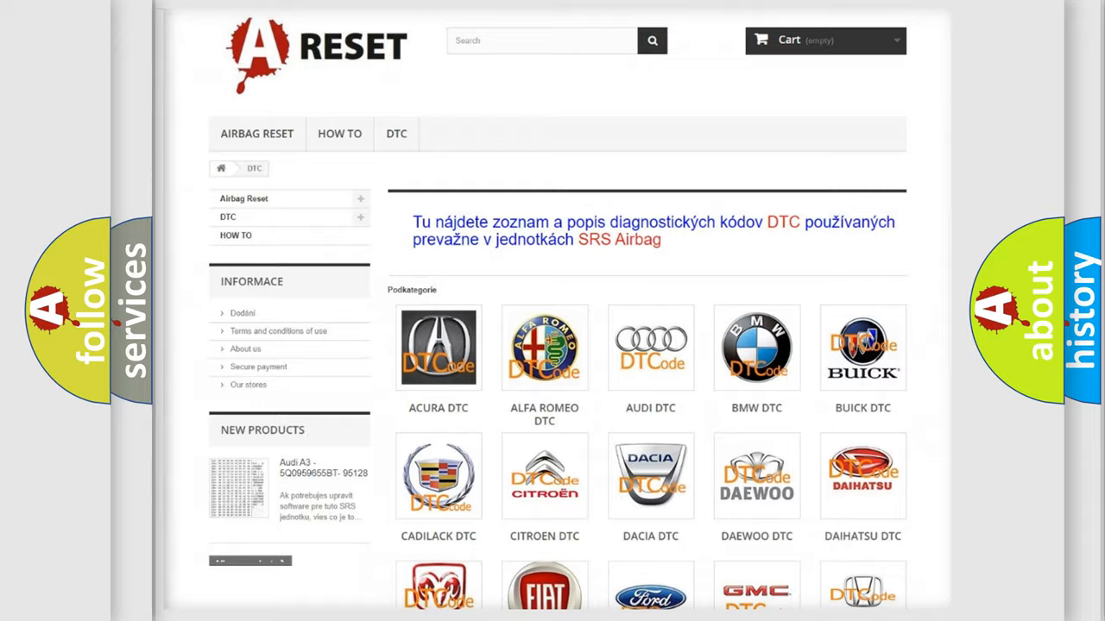
Step: Open the Jeep DTC page from the brand grid and browse its trouble code list
{"action": "scroll", "scroll_direction": "down", "scroll_amount": 3}
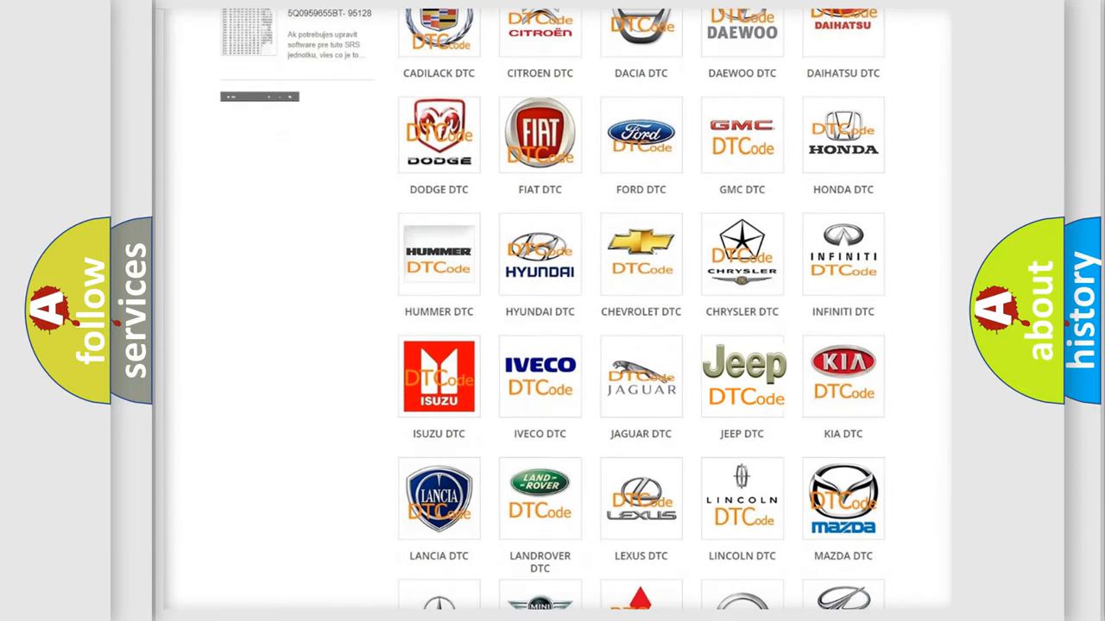
{"action": "left_click", "coordinate": [741, 375]}
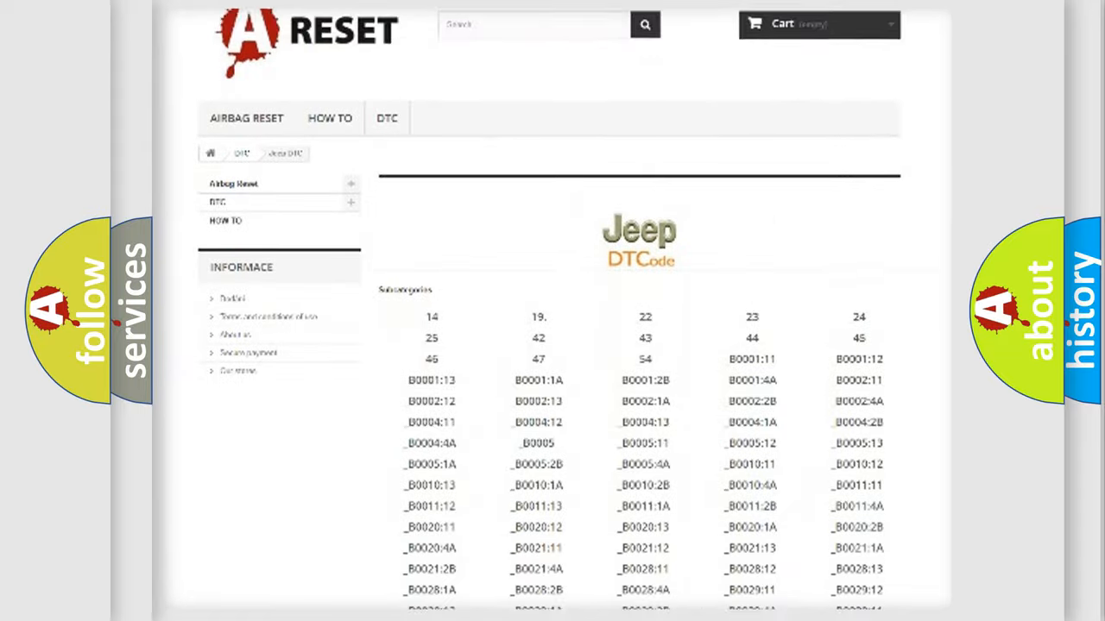
{"action": "scroll", "scroll_direction": "down", "scroll_amount": 3}
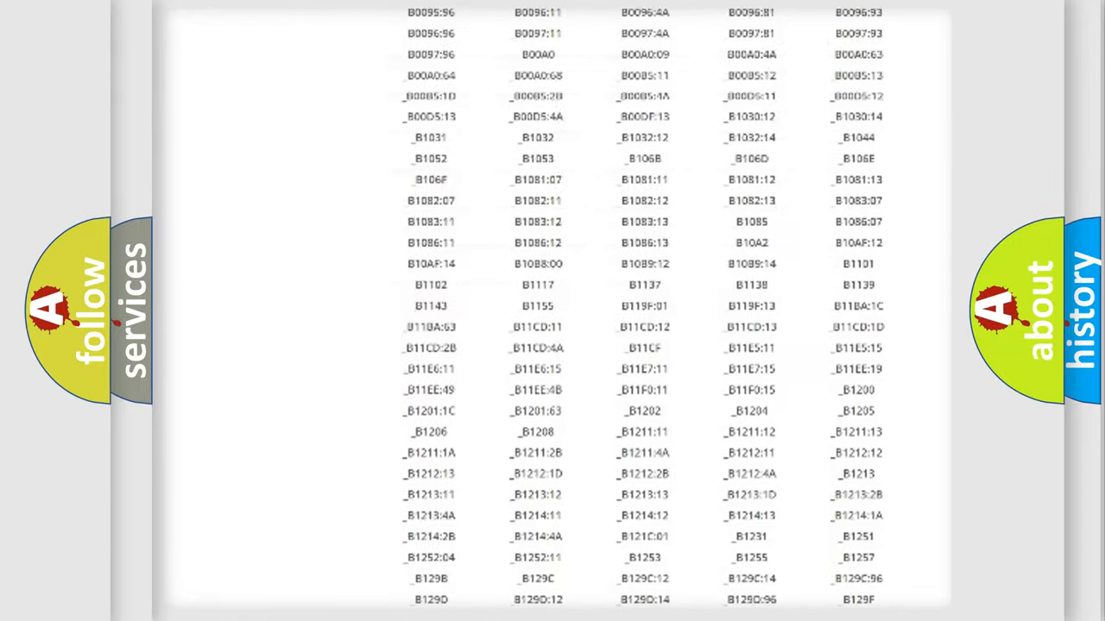
{"action": "scroll", "scroll_direction": "up", "scroll_amount": 3}
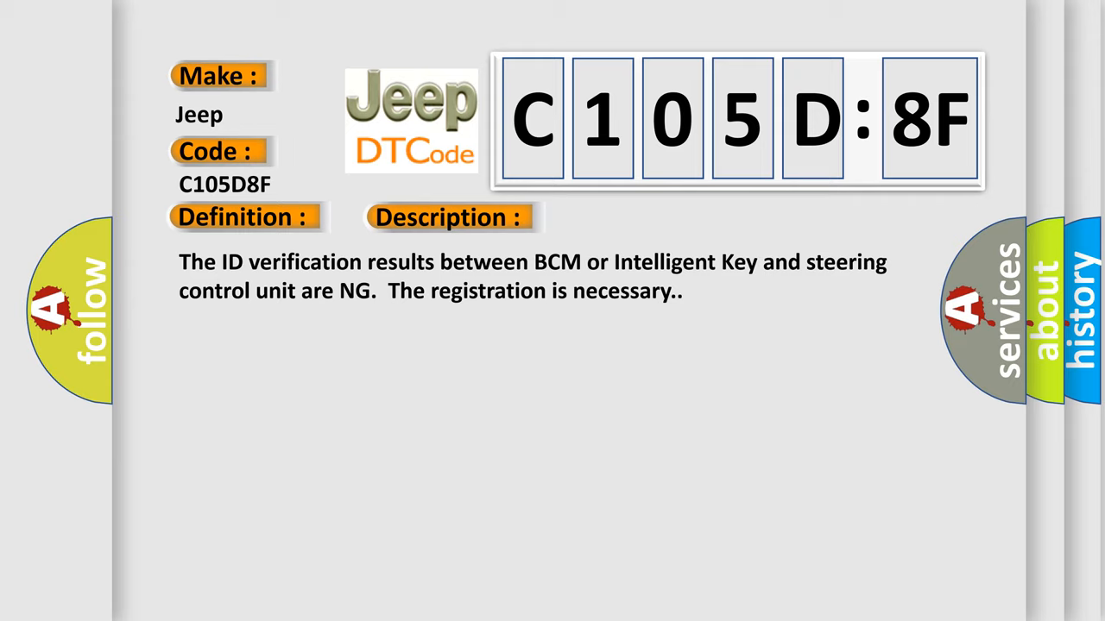
Step: Play the video on to the Cause section: steering wheel lock unit harness or connectors, erratic signal
{"action": "left_click", "coordinate": [635, 216]}
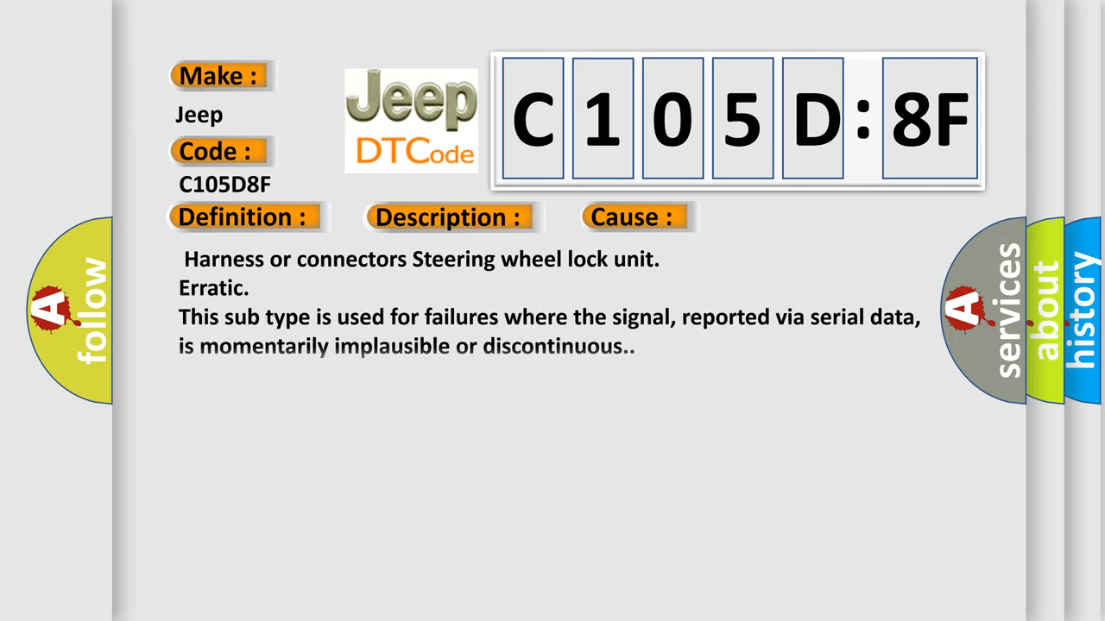